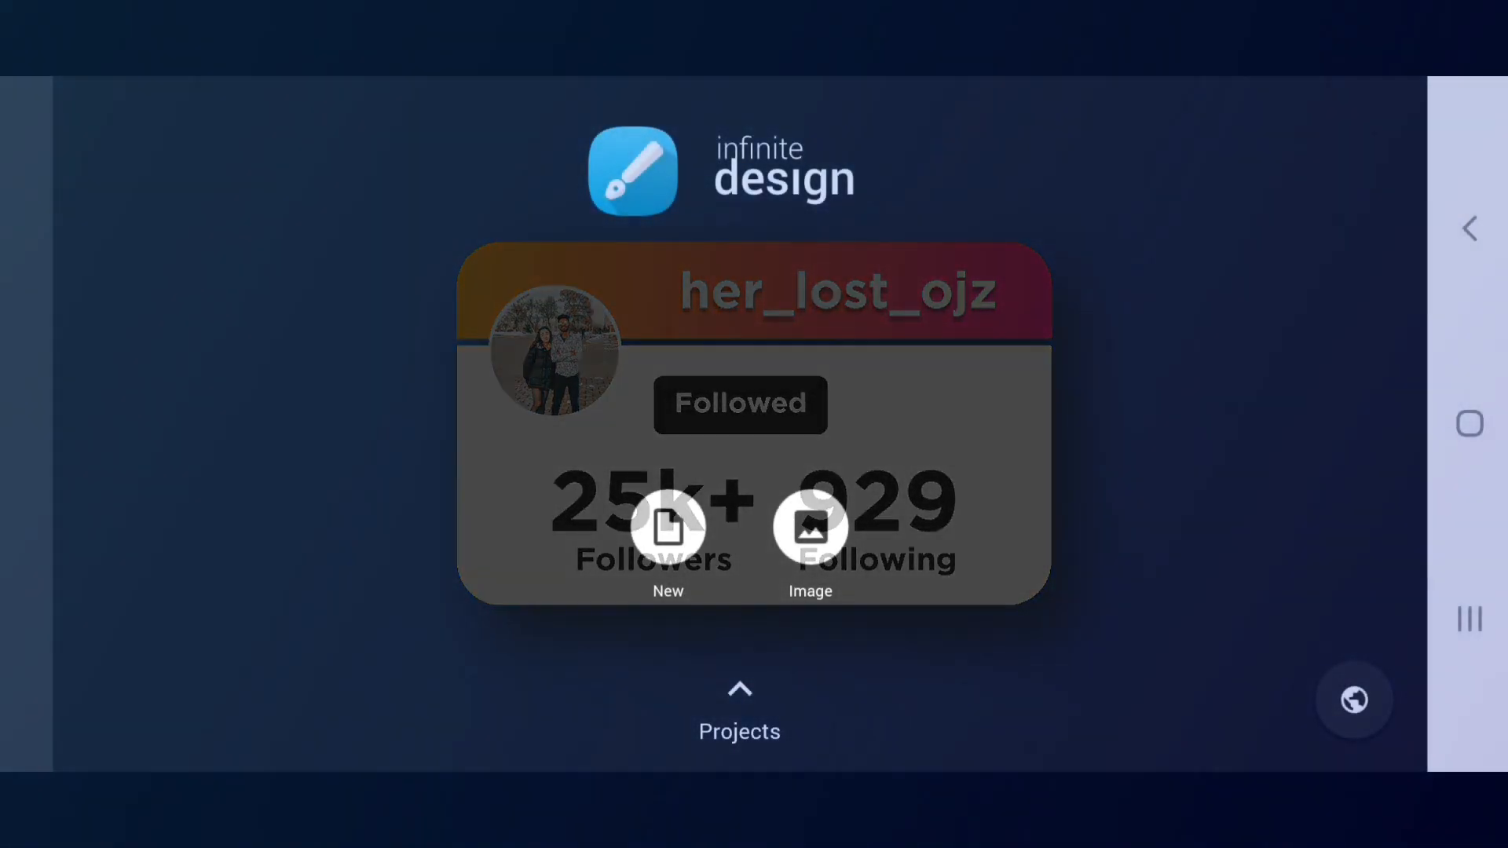
- Create a grey Infinite canvas project with the mustache photo placed as an image layer
{"action": "left_click", "coordinate": [667, 526]}
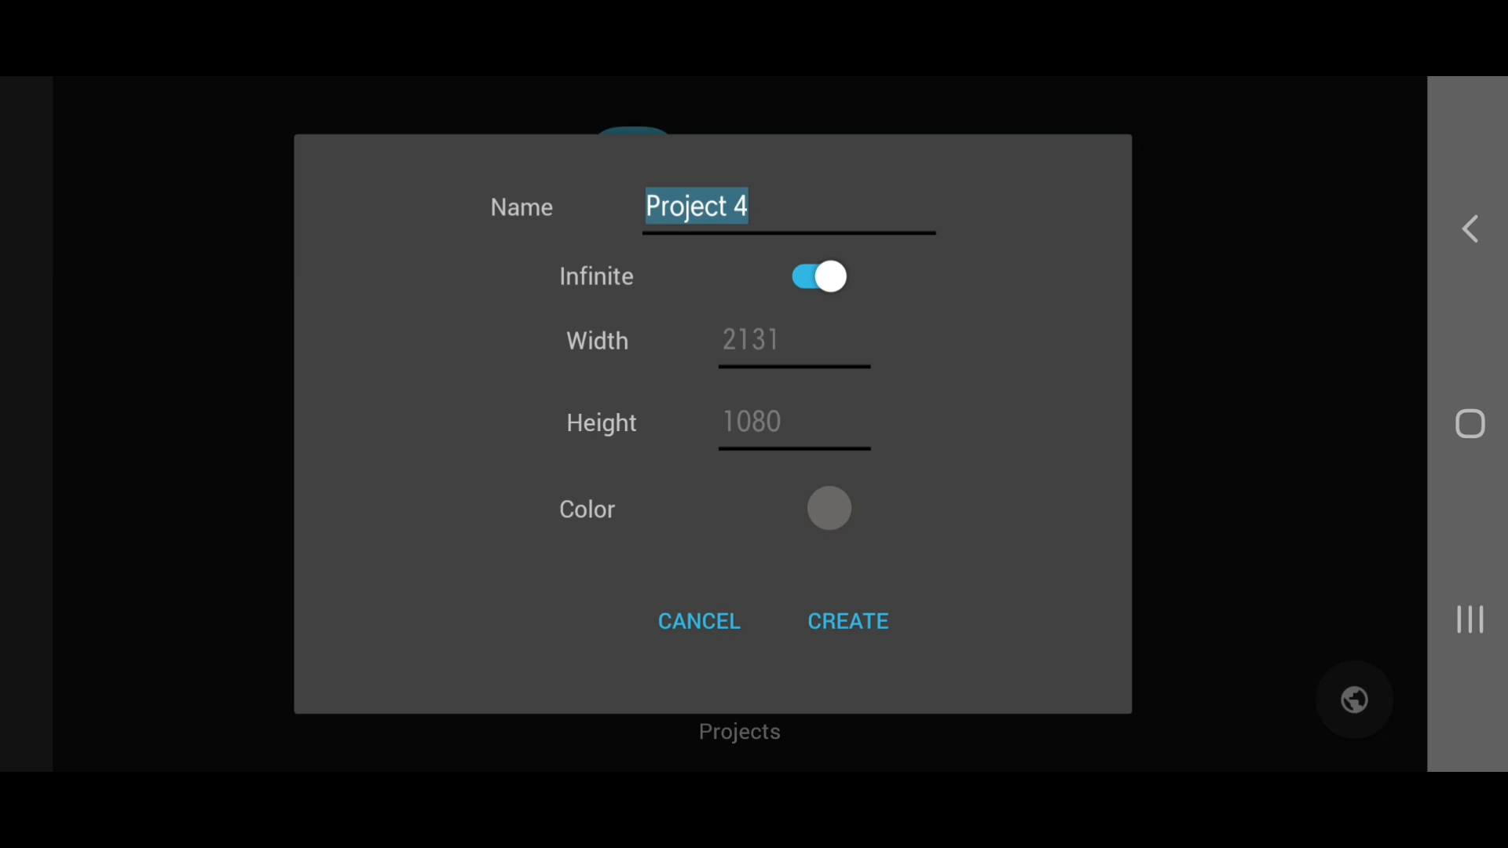
{"action": "left_click", "coordinate": [847, 620]}
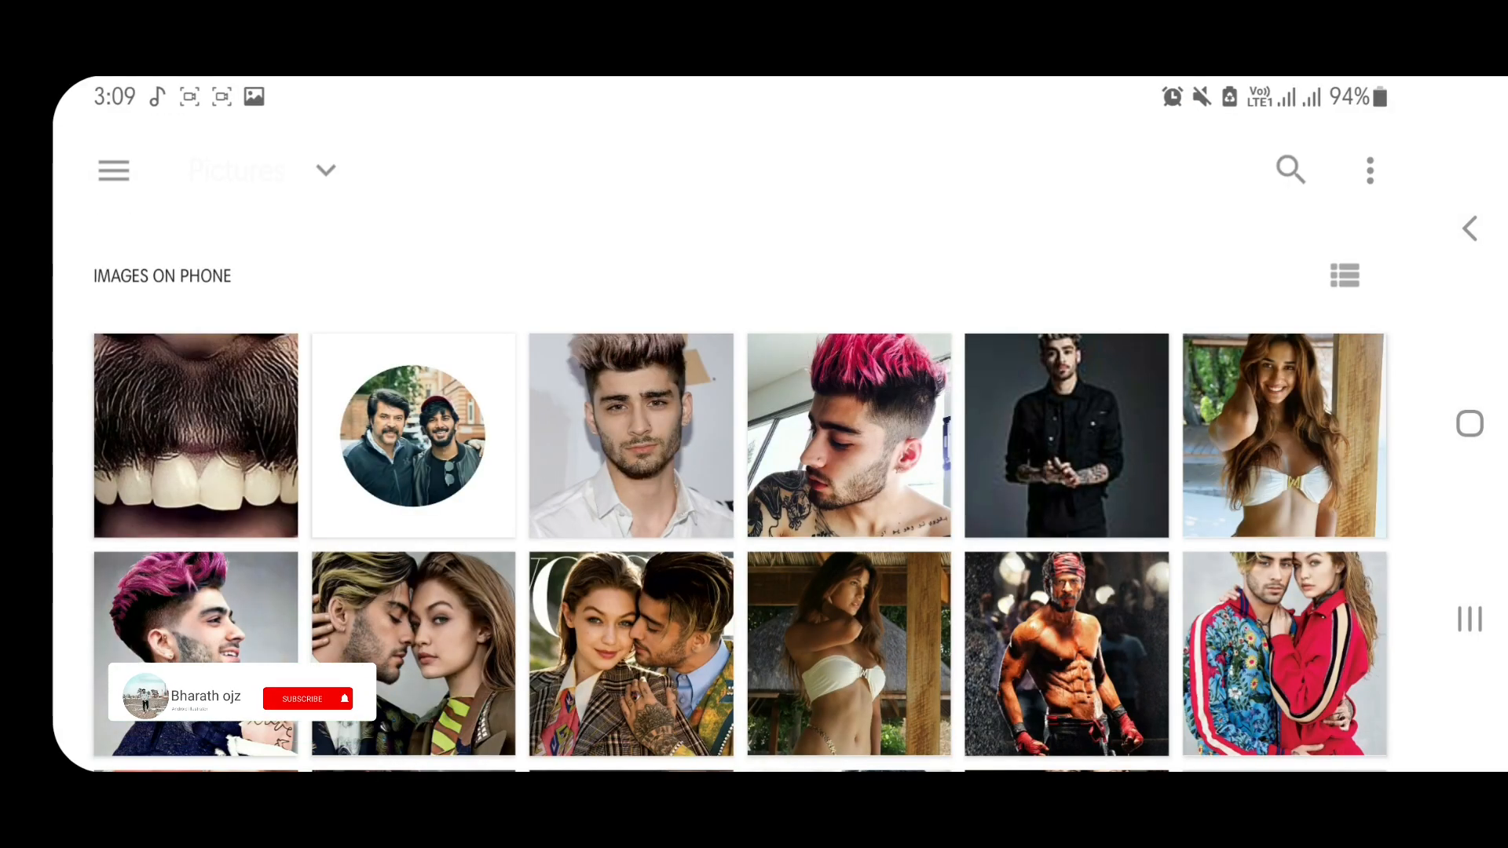
{"action": "left_click", "coordinate": [195, 436]}
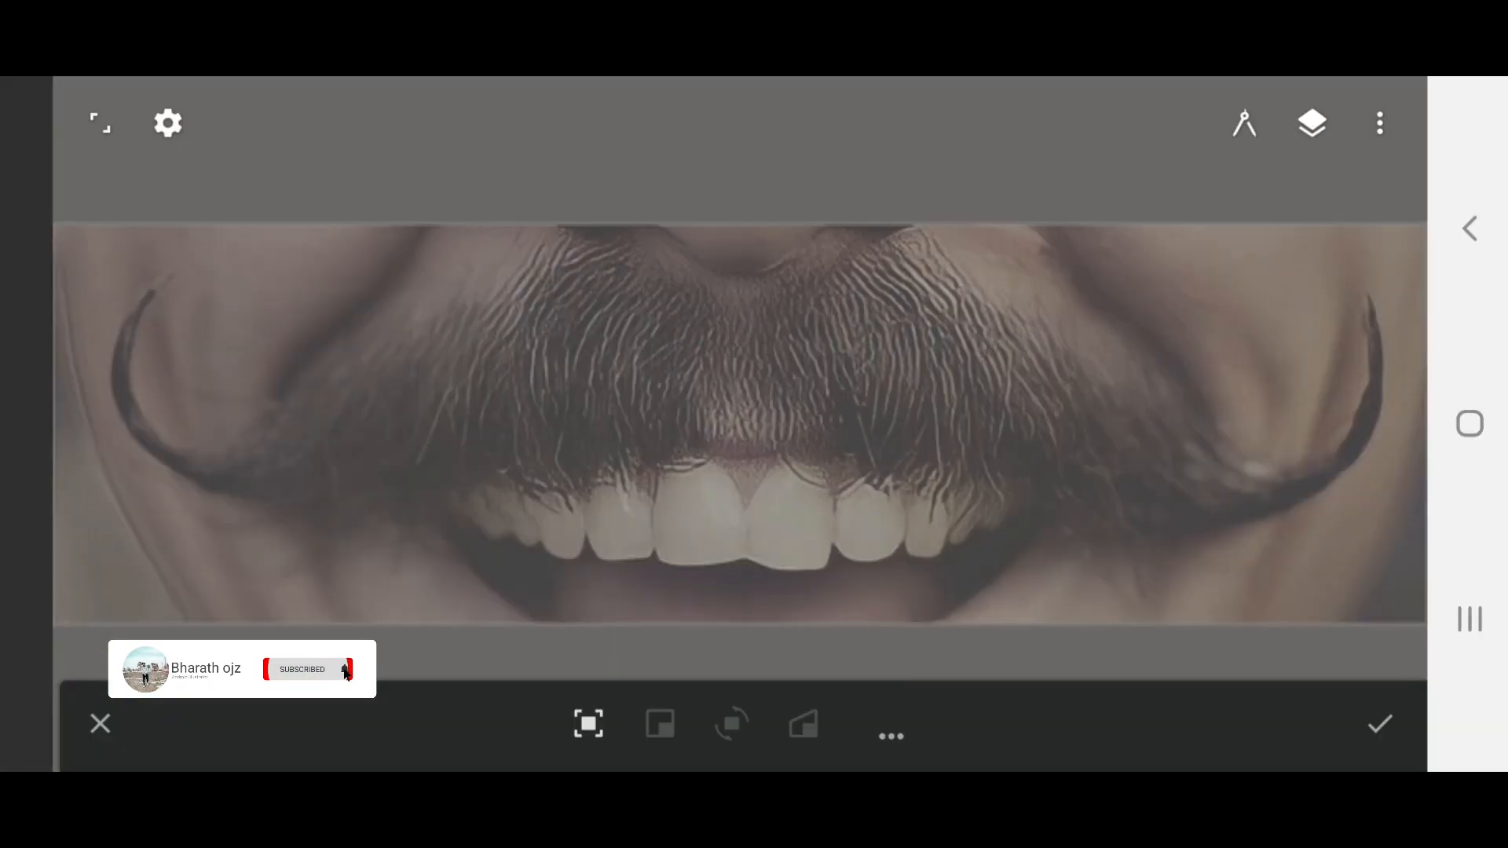
{"action": "left_click", "coordinate": [1309, 122]}
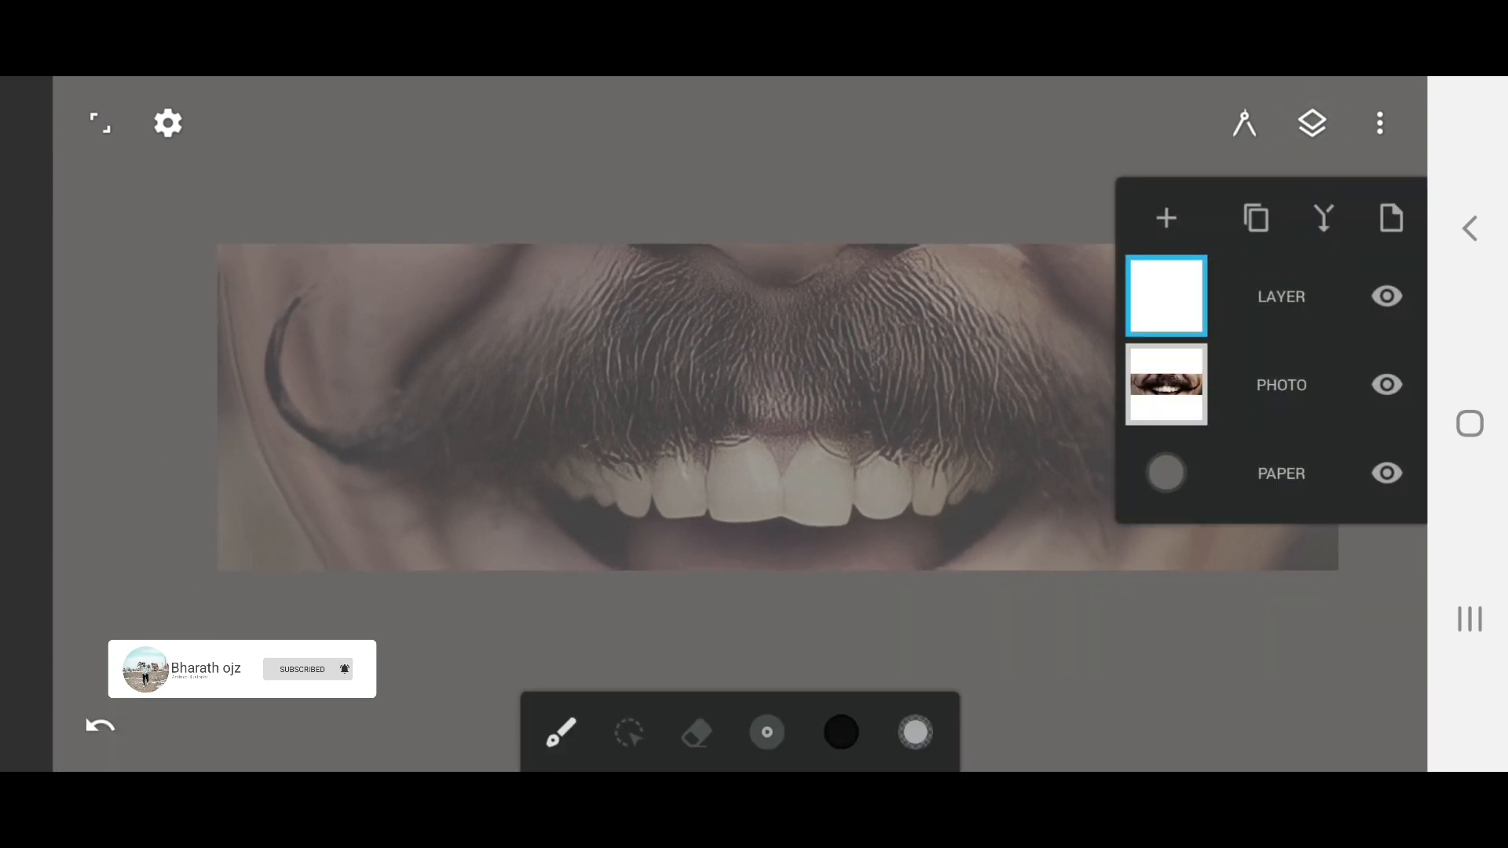
- Select the Ink > Tapered brush and adjust its opacity and size range settings
{"action": "left_click", "coordinate": [1244, 124]}
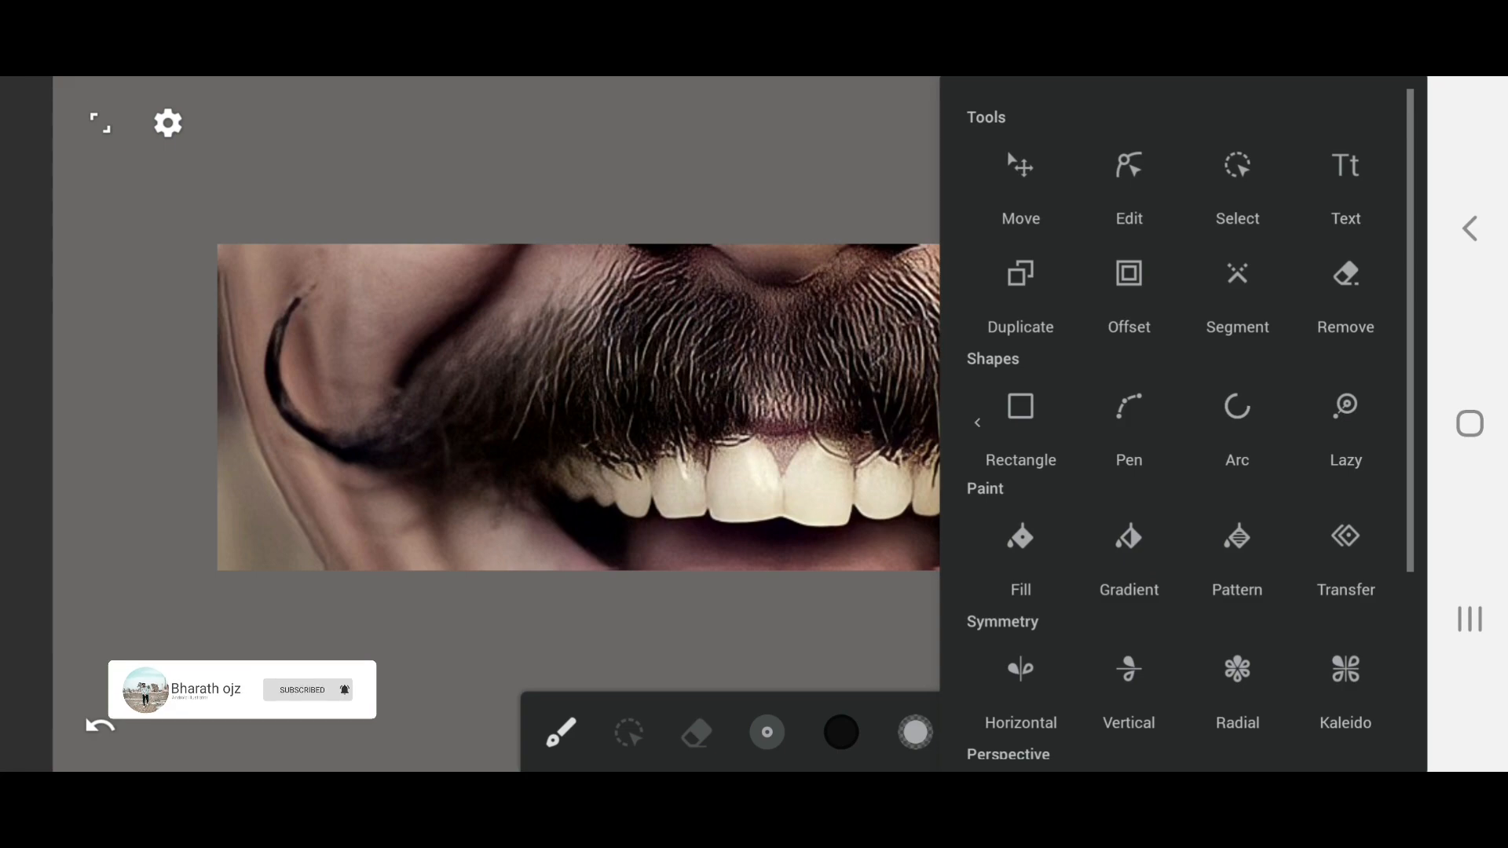
{"action": "left_click", "coordinate": [560, 732]}
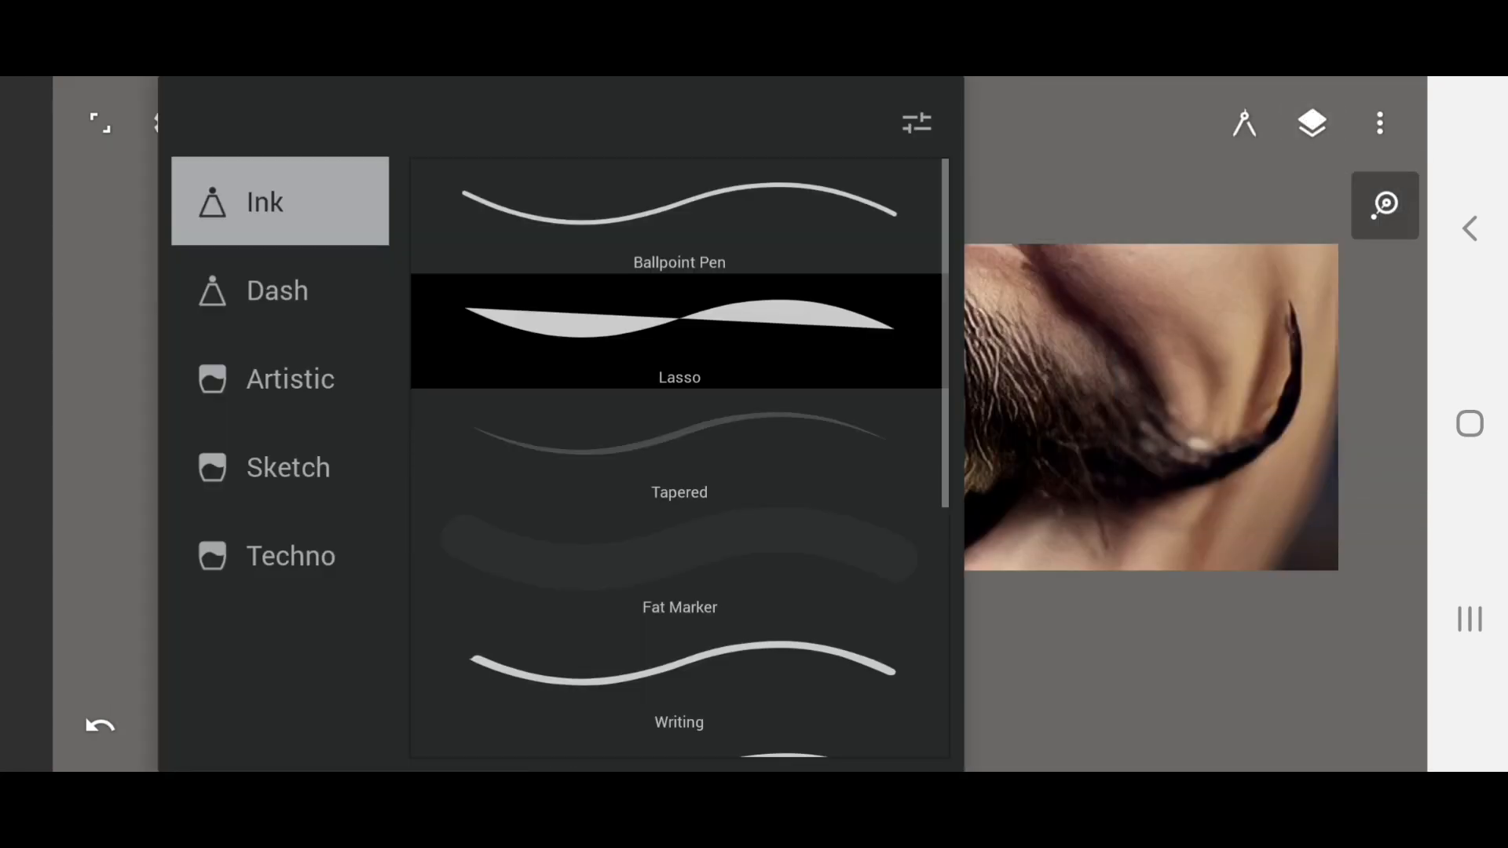
{"action": "left_click", "coordinate": [679, 446]}
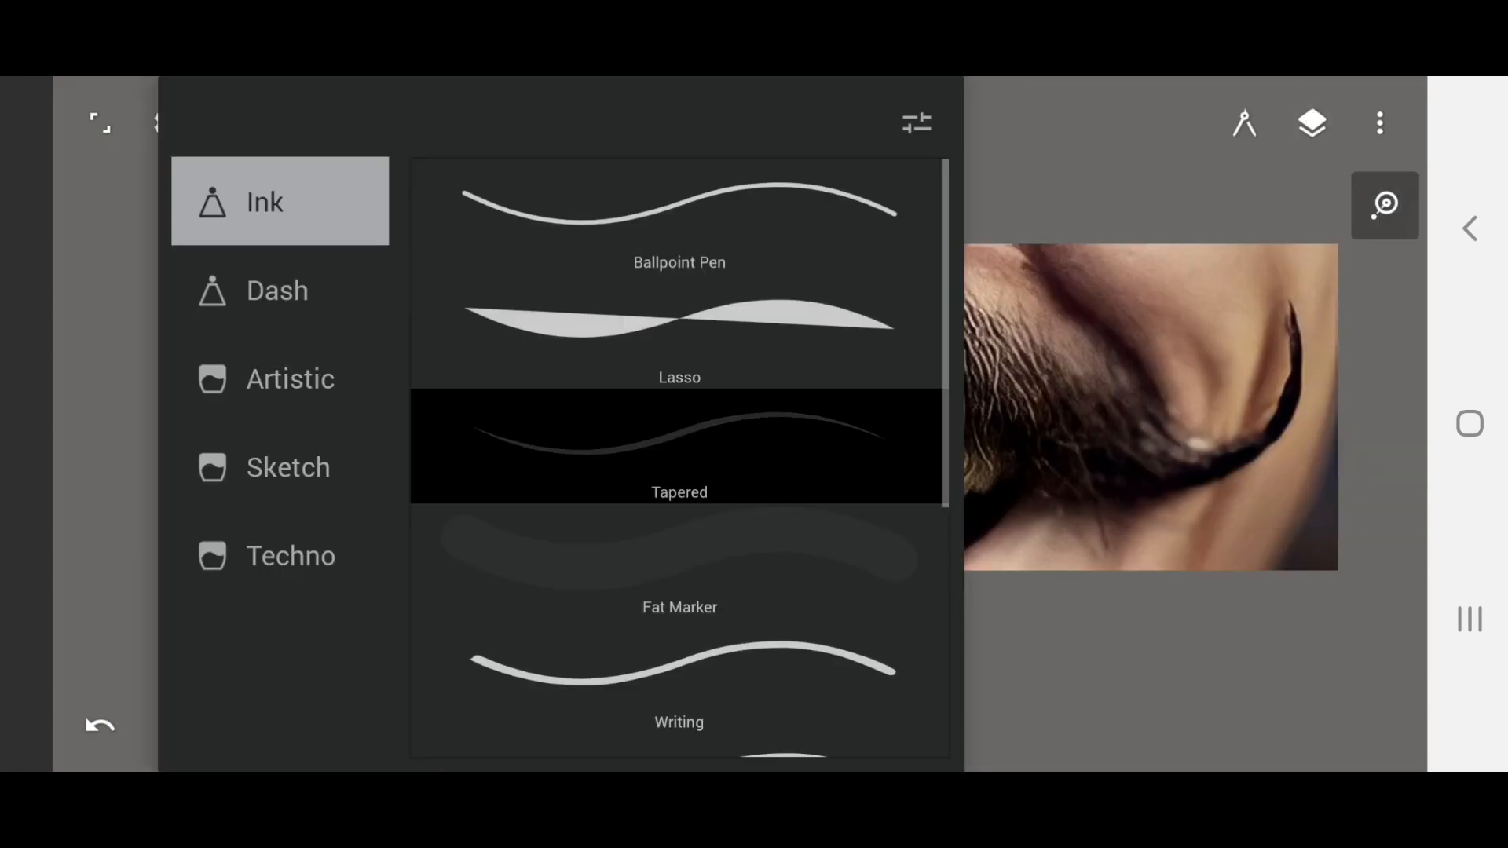
{"action": "left_click", "coordinate": [679, 445]}
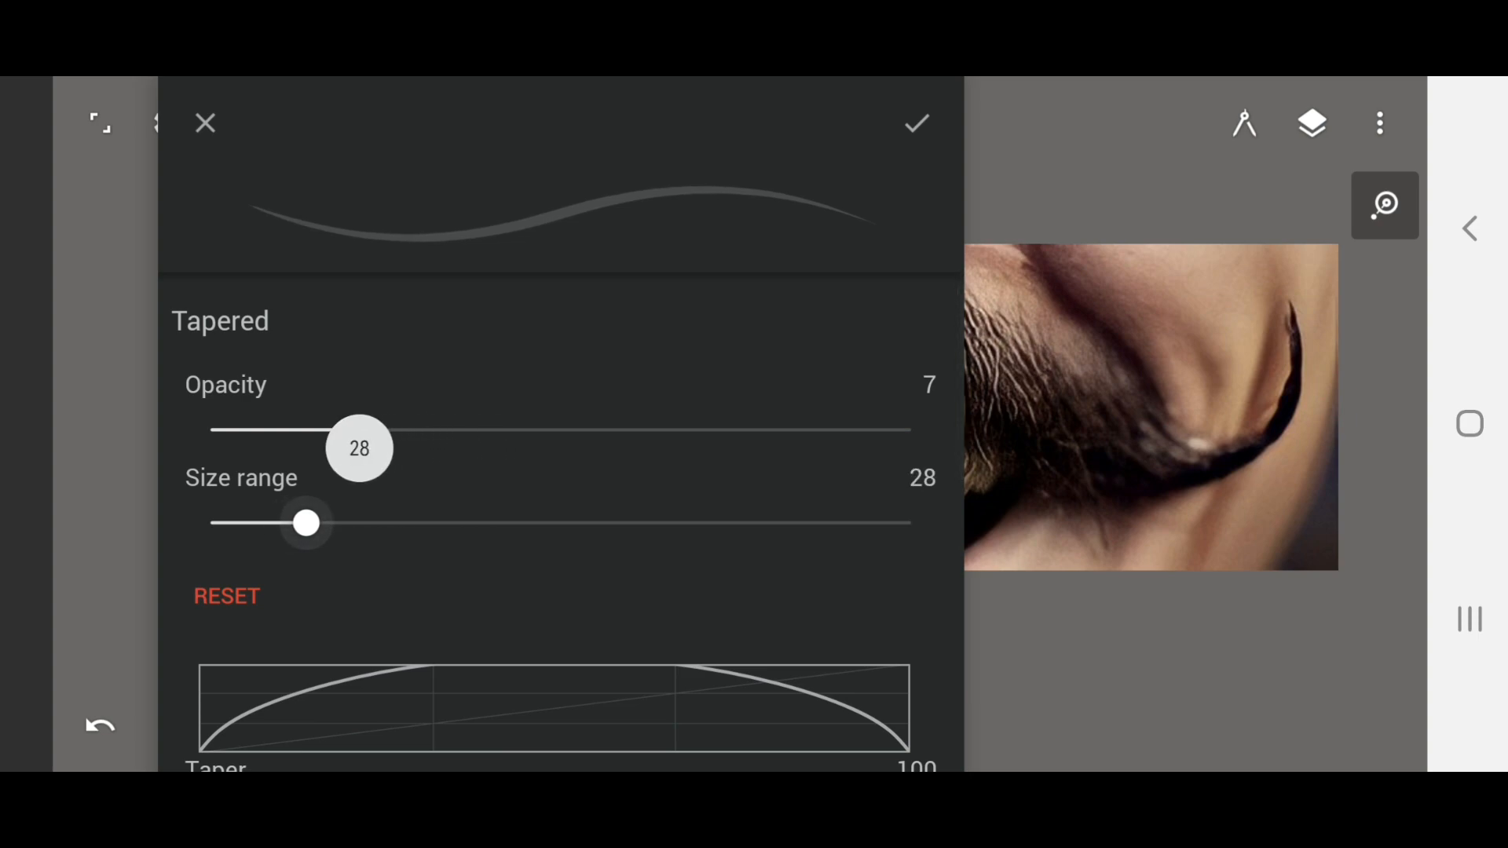
{"action": "scroll", "scroll_direction": "down", "scroll_amount": 3}
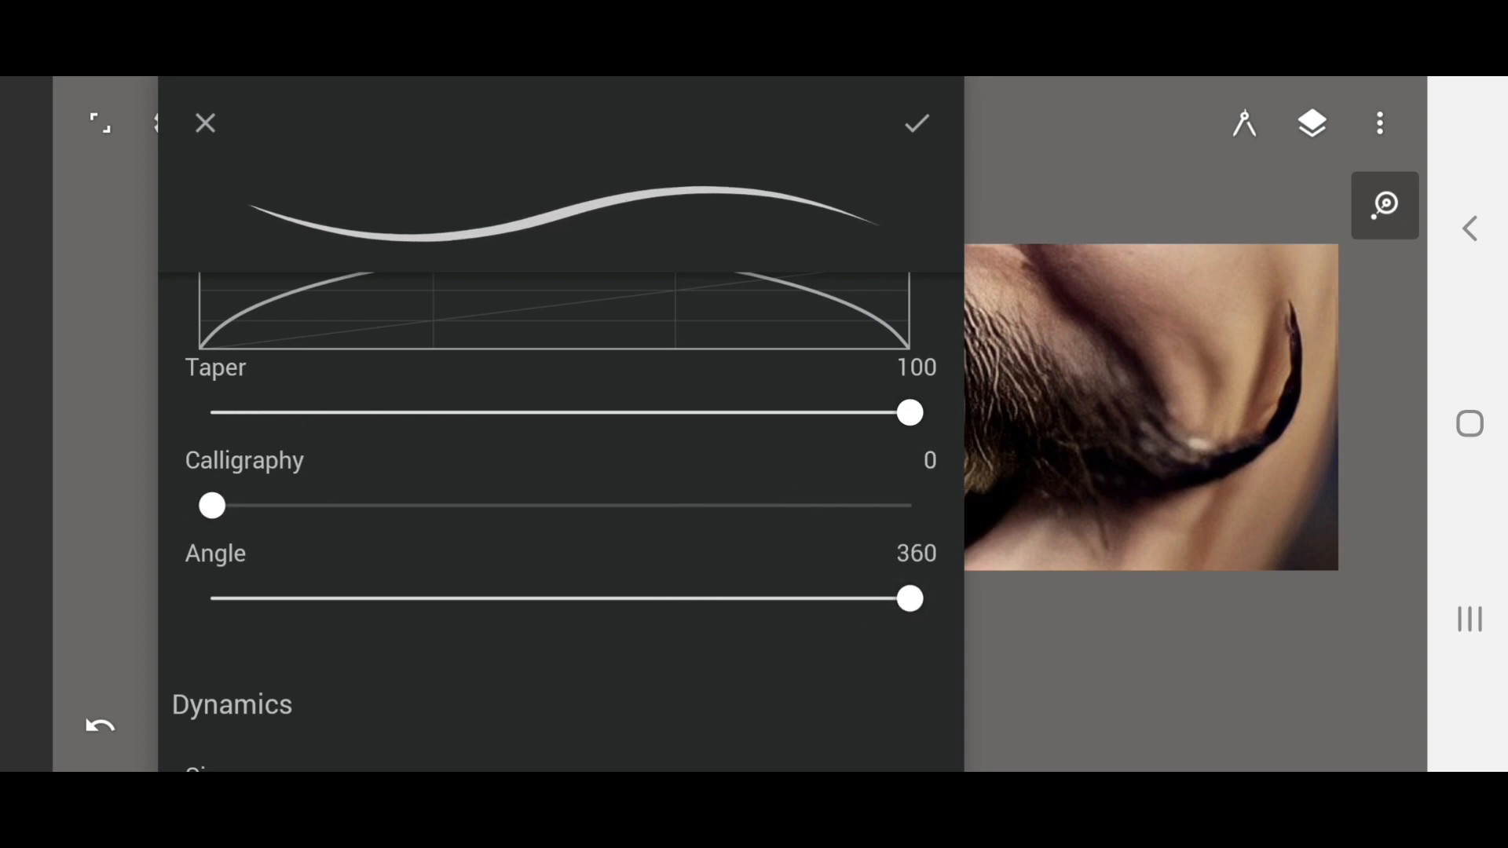
{"action": "left_click", "coordinate": [914, 123]}
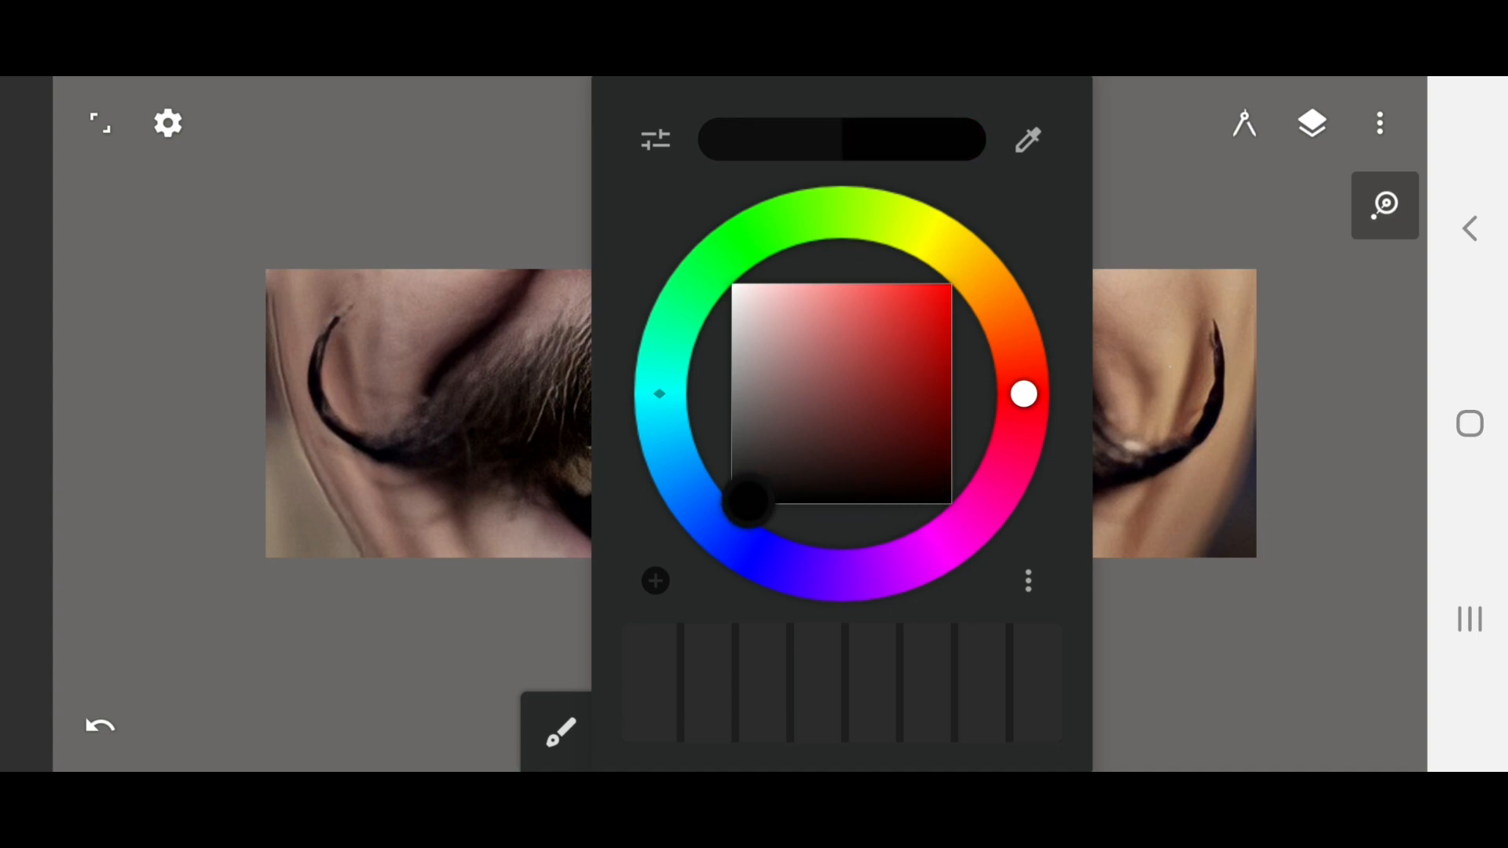
- Draw dense black tapered hair strokes with curled tips over the mustache photo
{"action": "left_click", "coordinate": [1310, 123]}
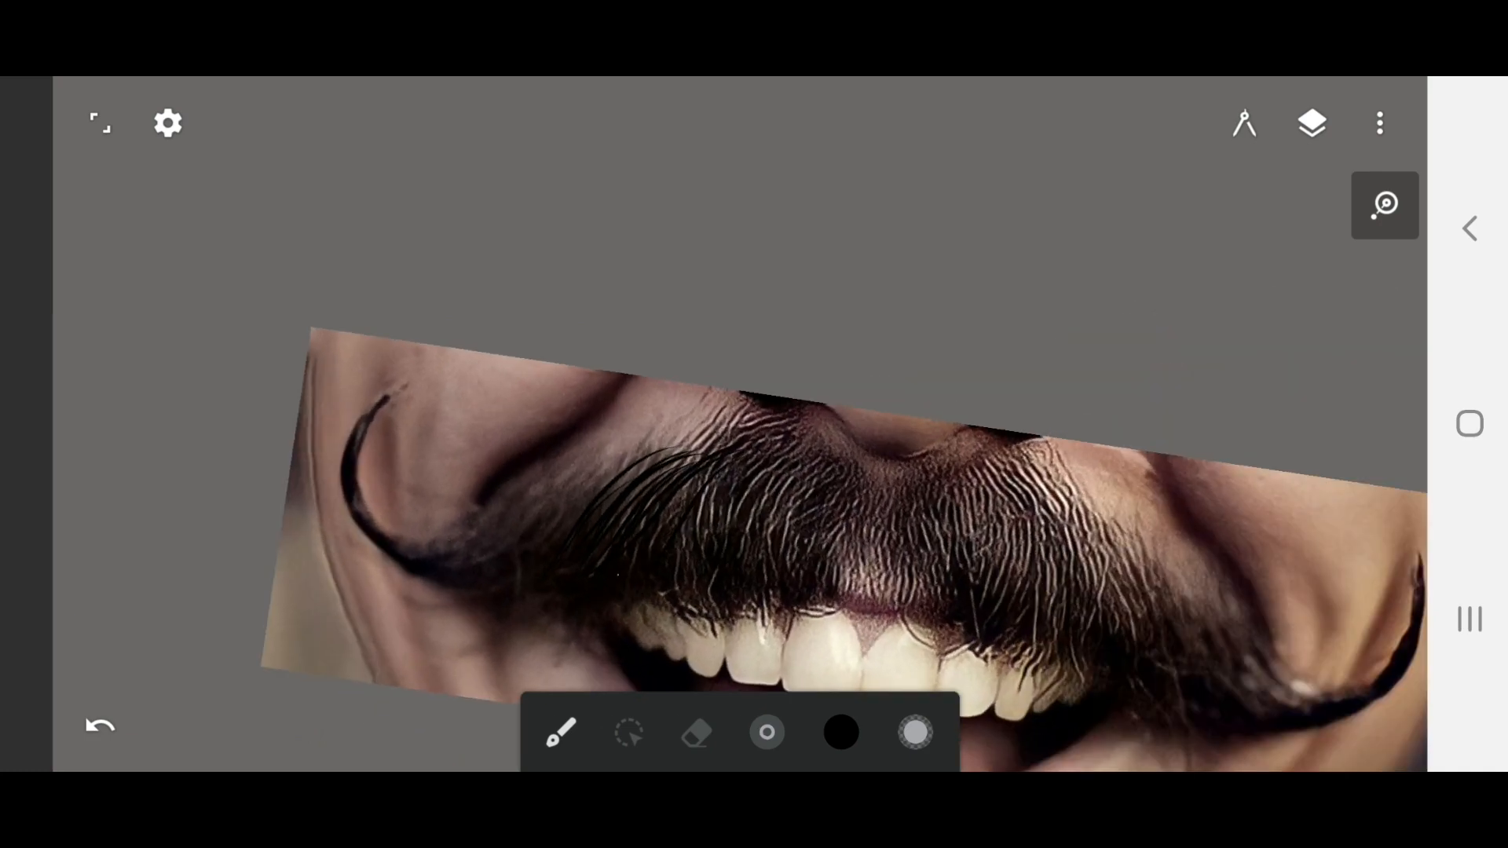
{"action": "left_click", "coordinate": [1384, 205]}
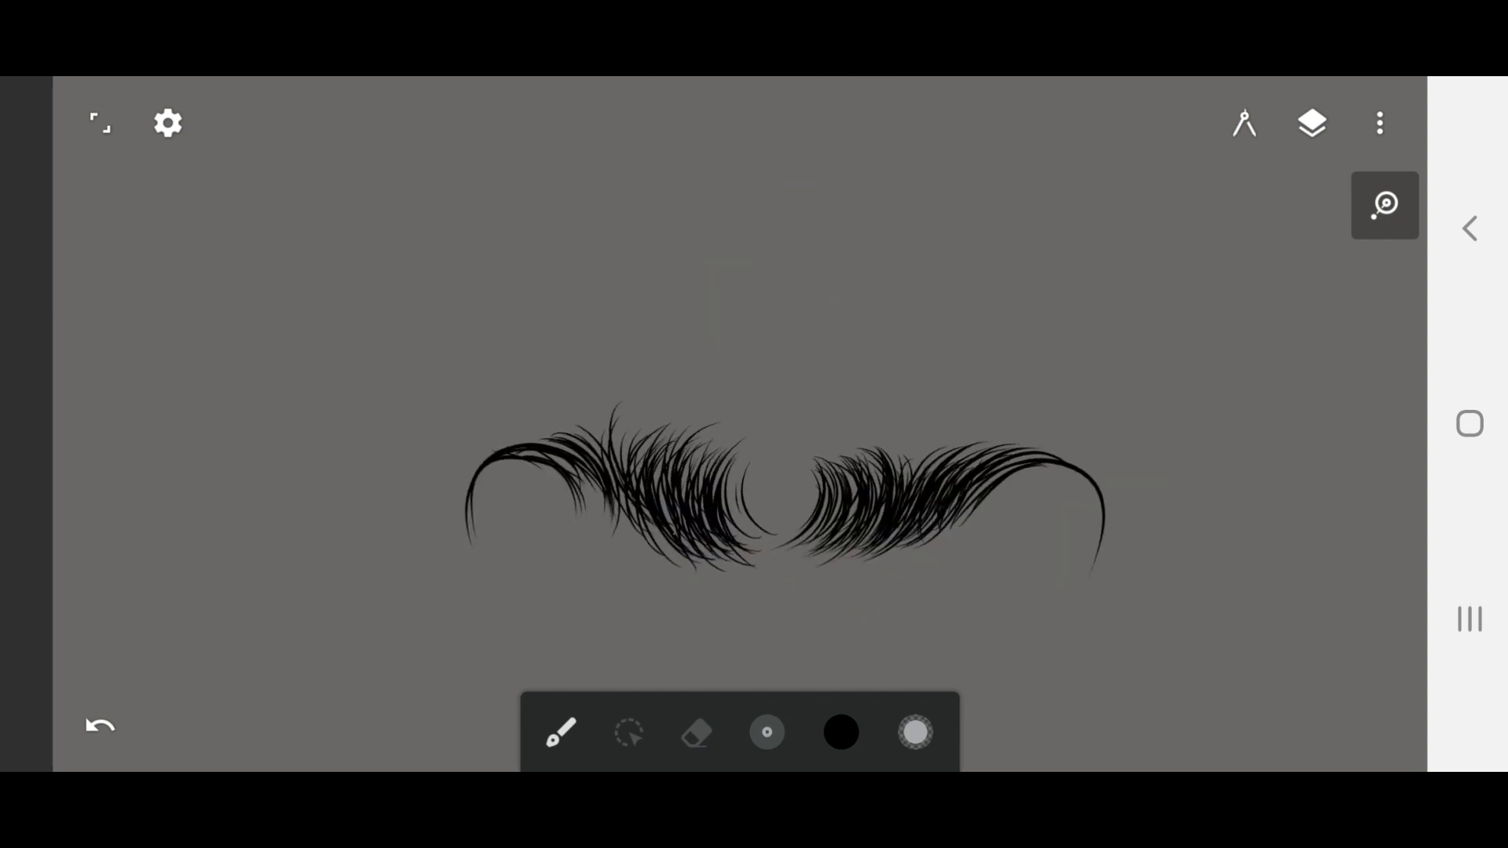
- Hide the PHOTO layer, select all strokes and lower their opacity to 31
{"action": "left_click", "coordinate": [1310, 123]}
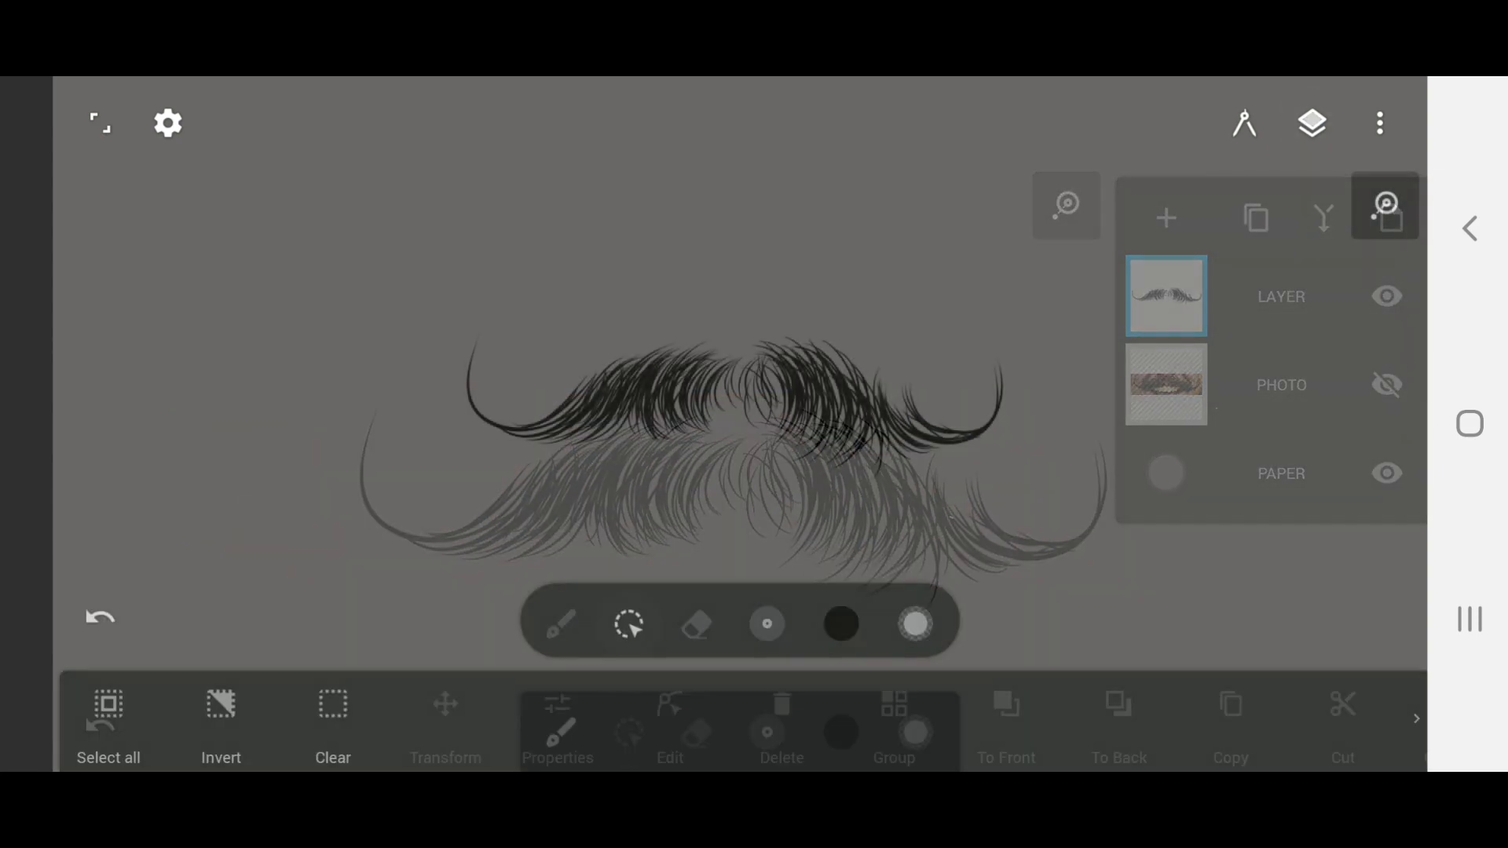
{"action": "left_click", "coordinate": [1383, 204]}
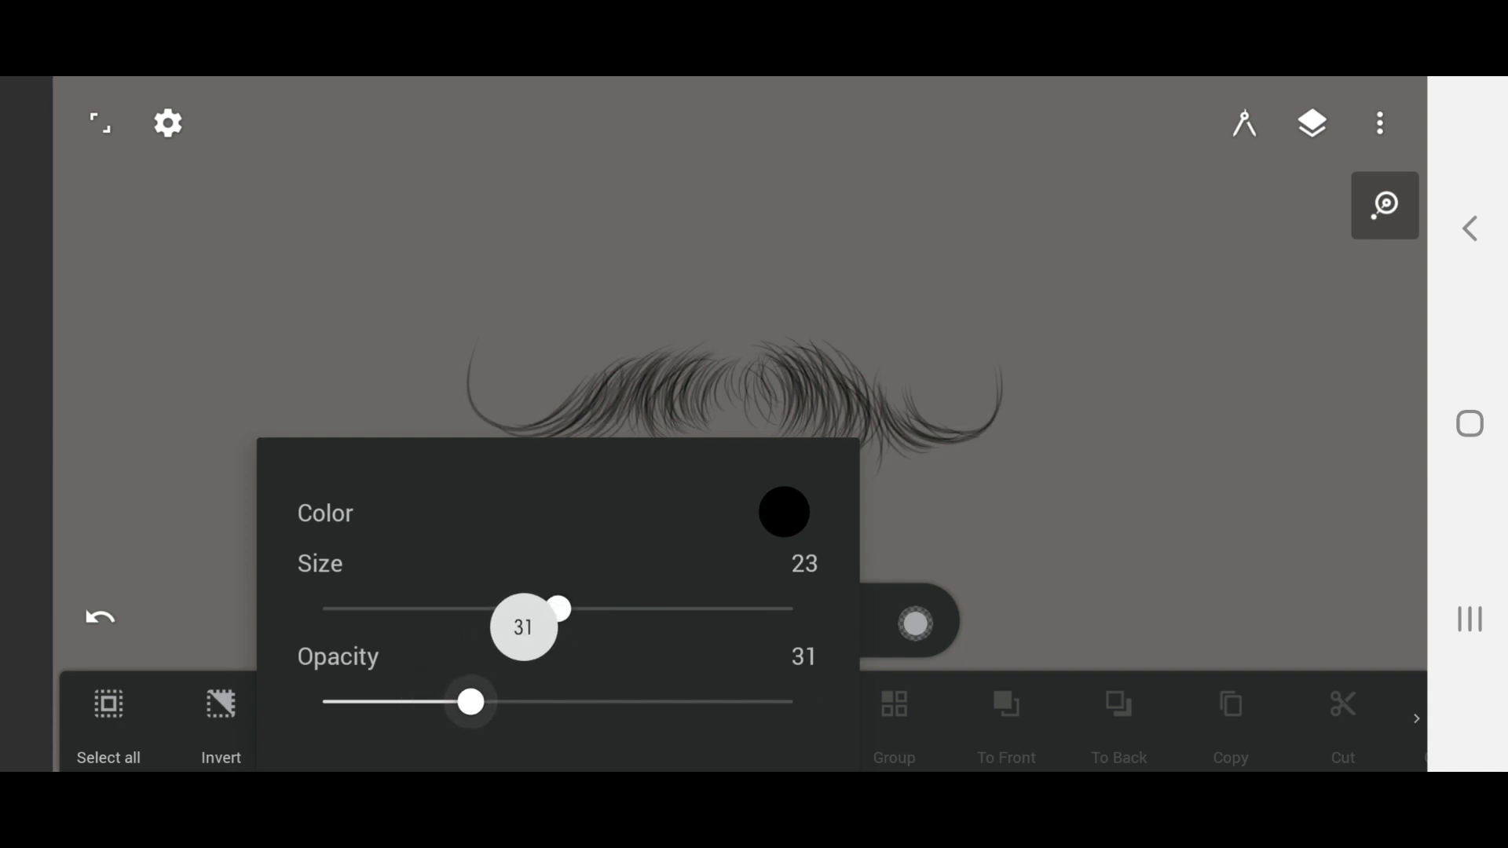
{"action": "left_click", "coordinate": [1310, 123]}
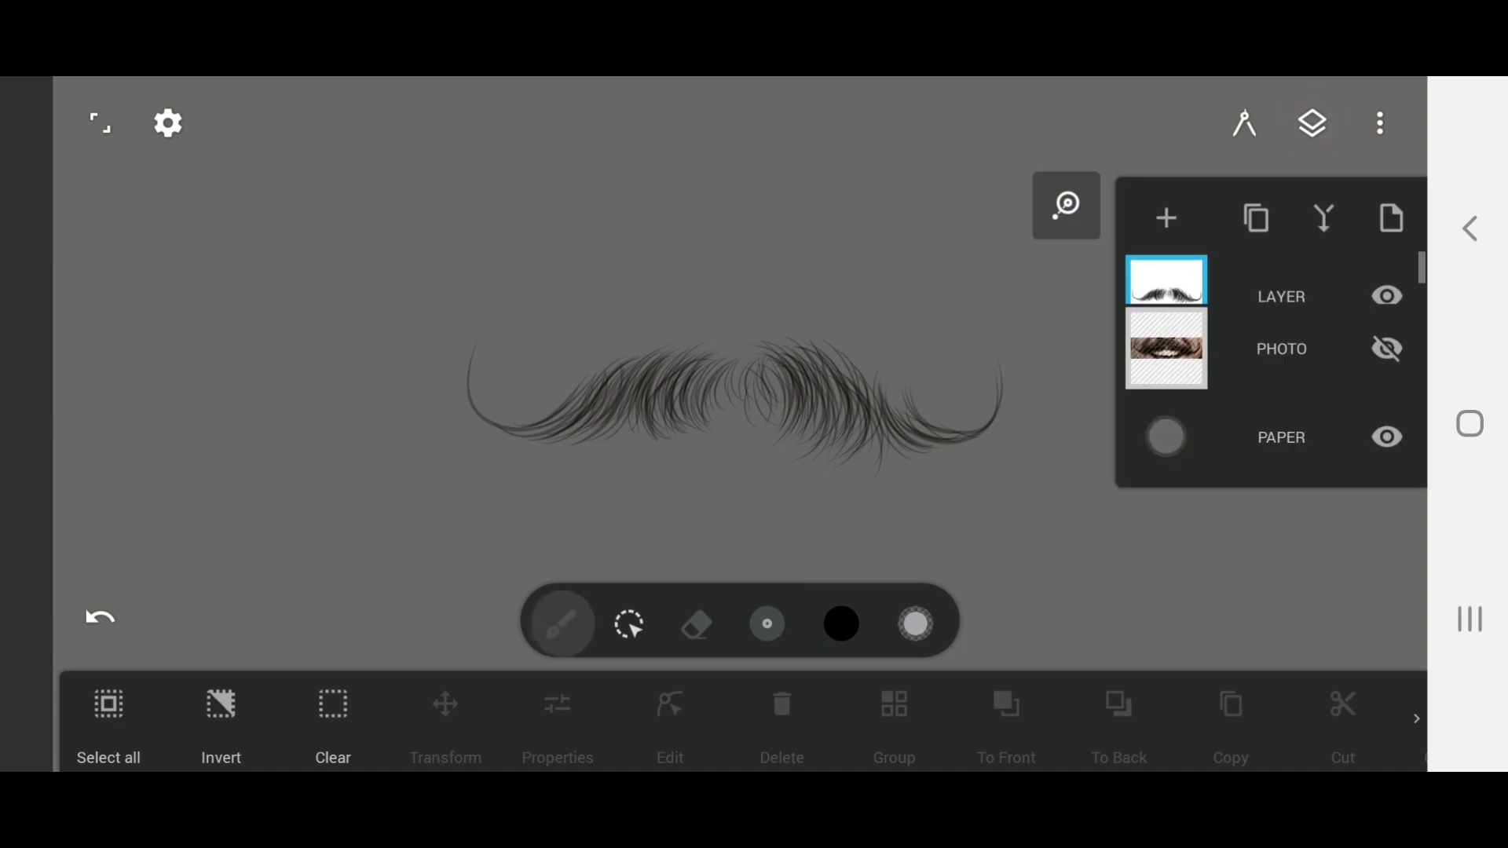
{"action": "left_click", "coordinate": [1165, 217]}
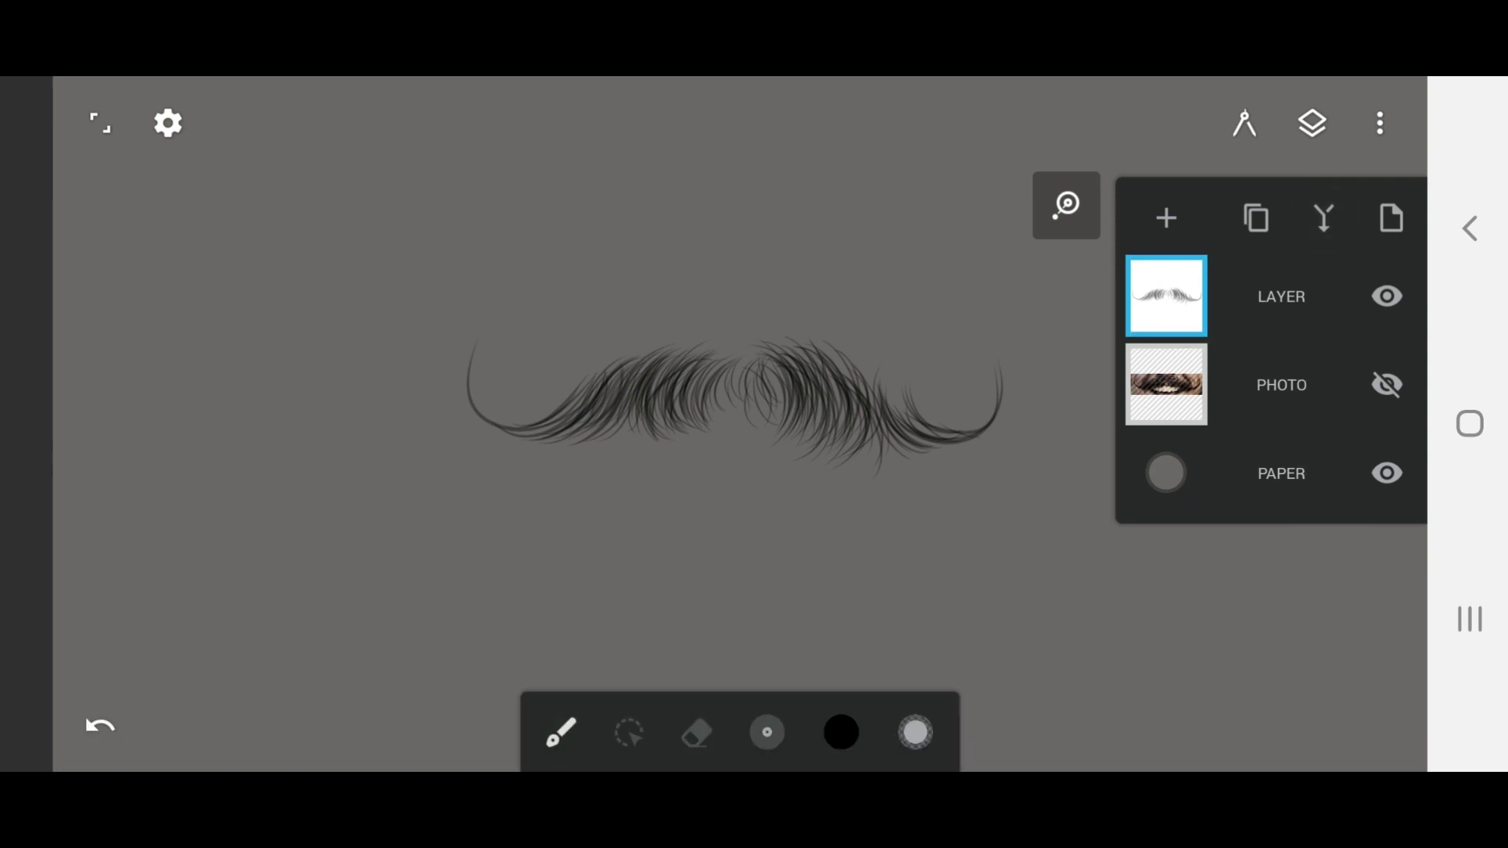
- Add a new layer and draw denser, darker hair strokes over the grey mustache
{"action": "left_click", "coordinate": [1164, 218]}
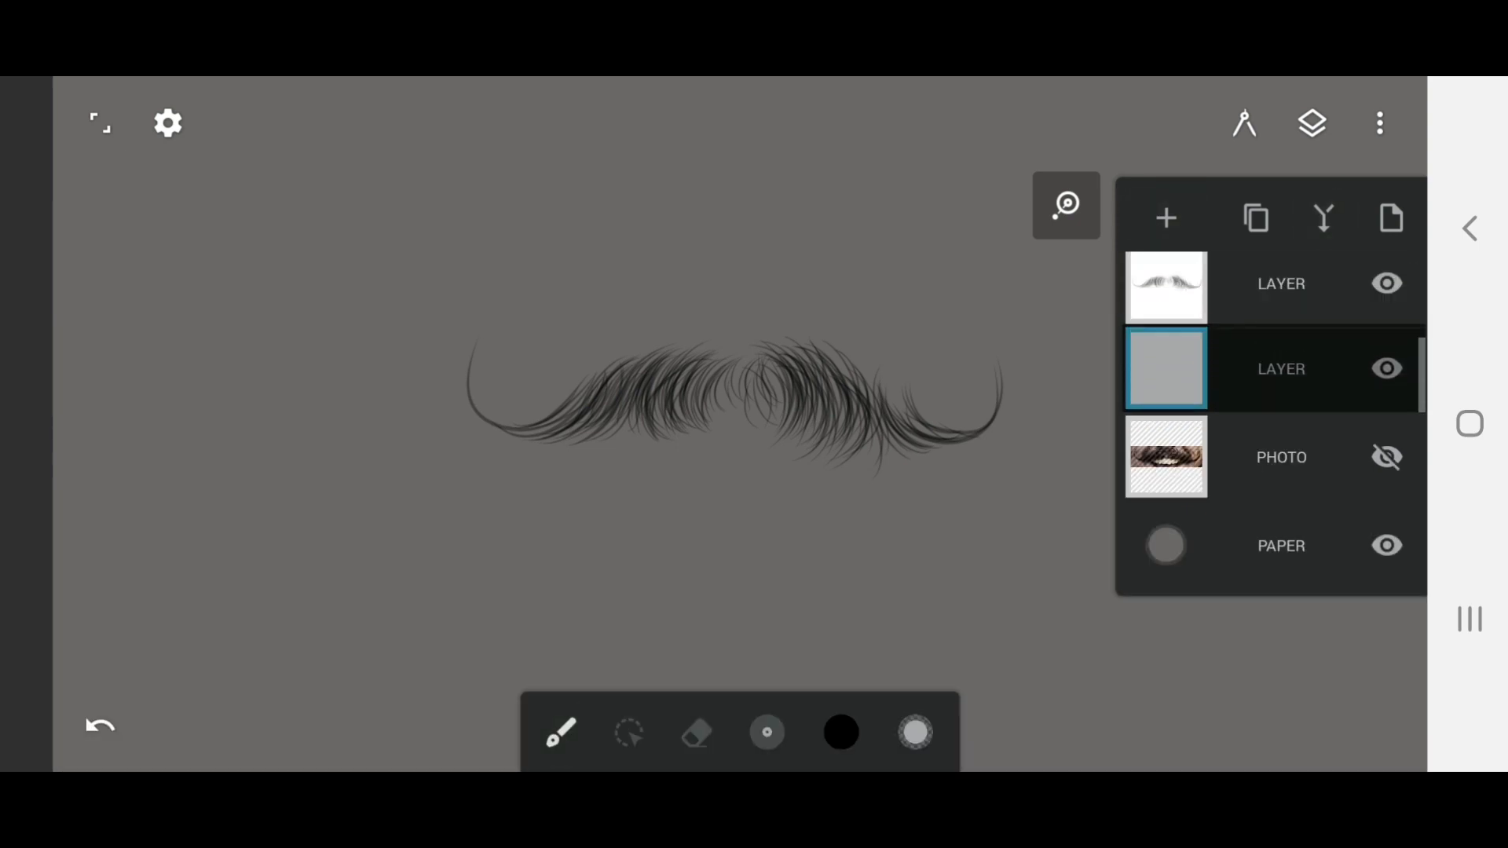
{"action": "left_click", "coordinate": [1311, 124]}
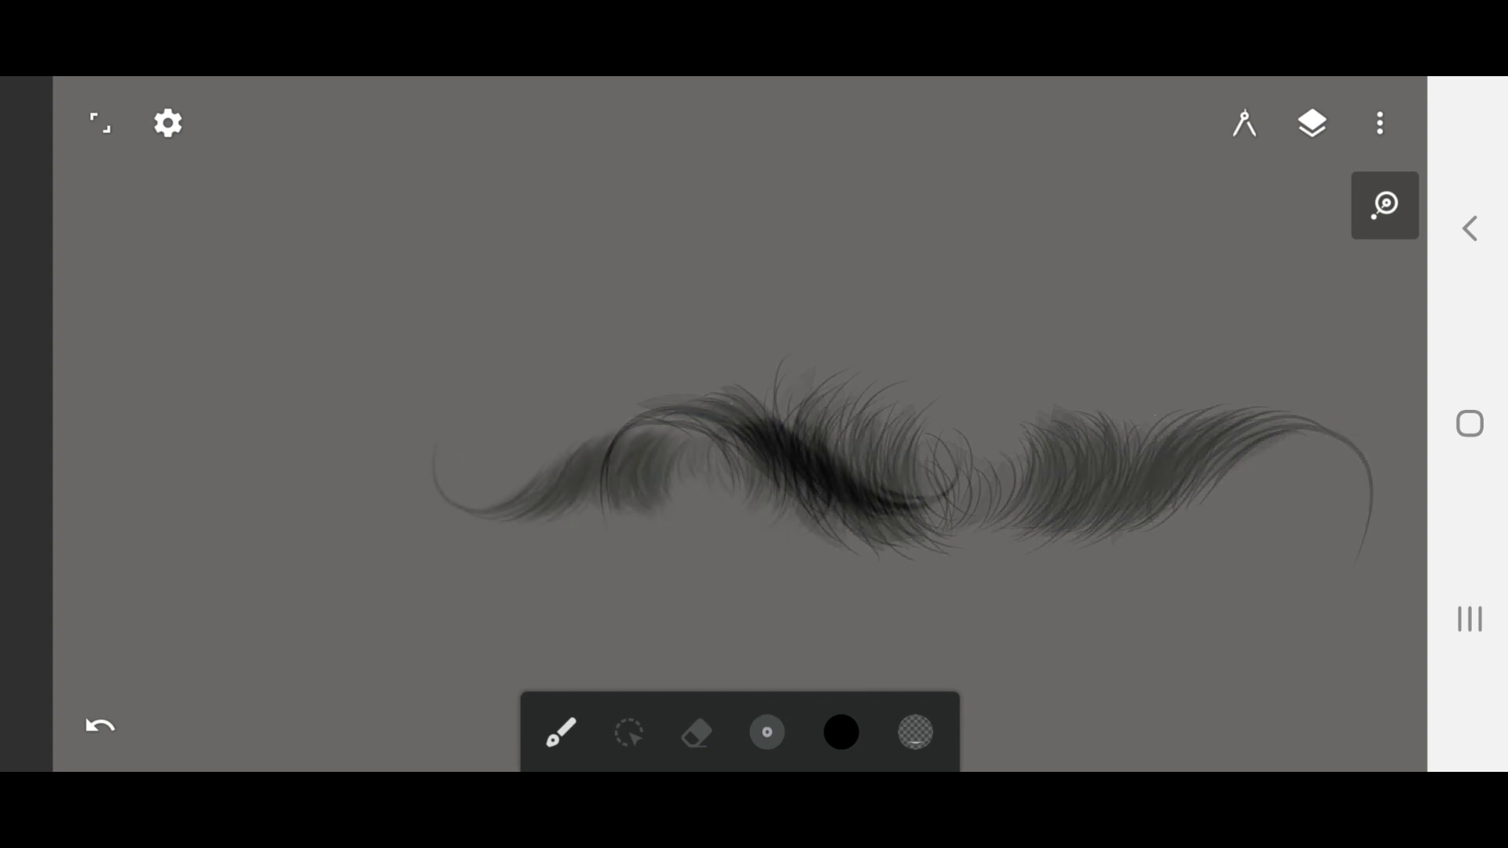
{"action": "left_click", "coordinate": [1310, 124]}
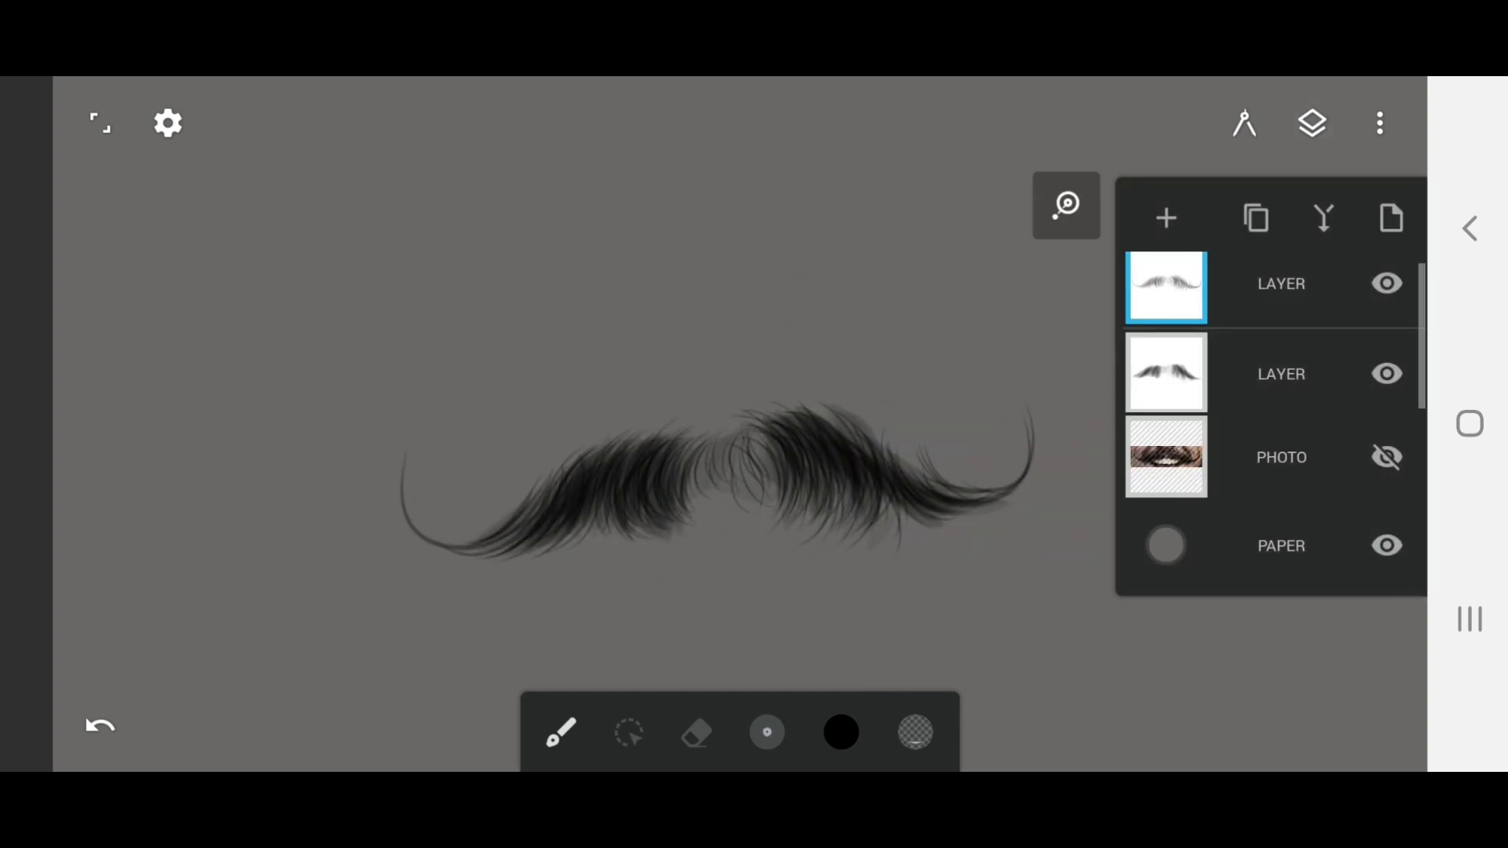
- Draw more strokes, merge the two drawing layers and turn PHOTO visibility on
{"action": "left_click", "coordinate": [1310, 123]}
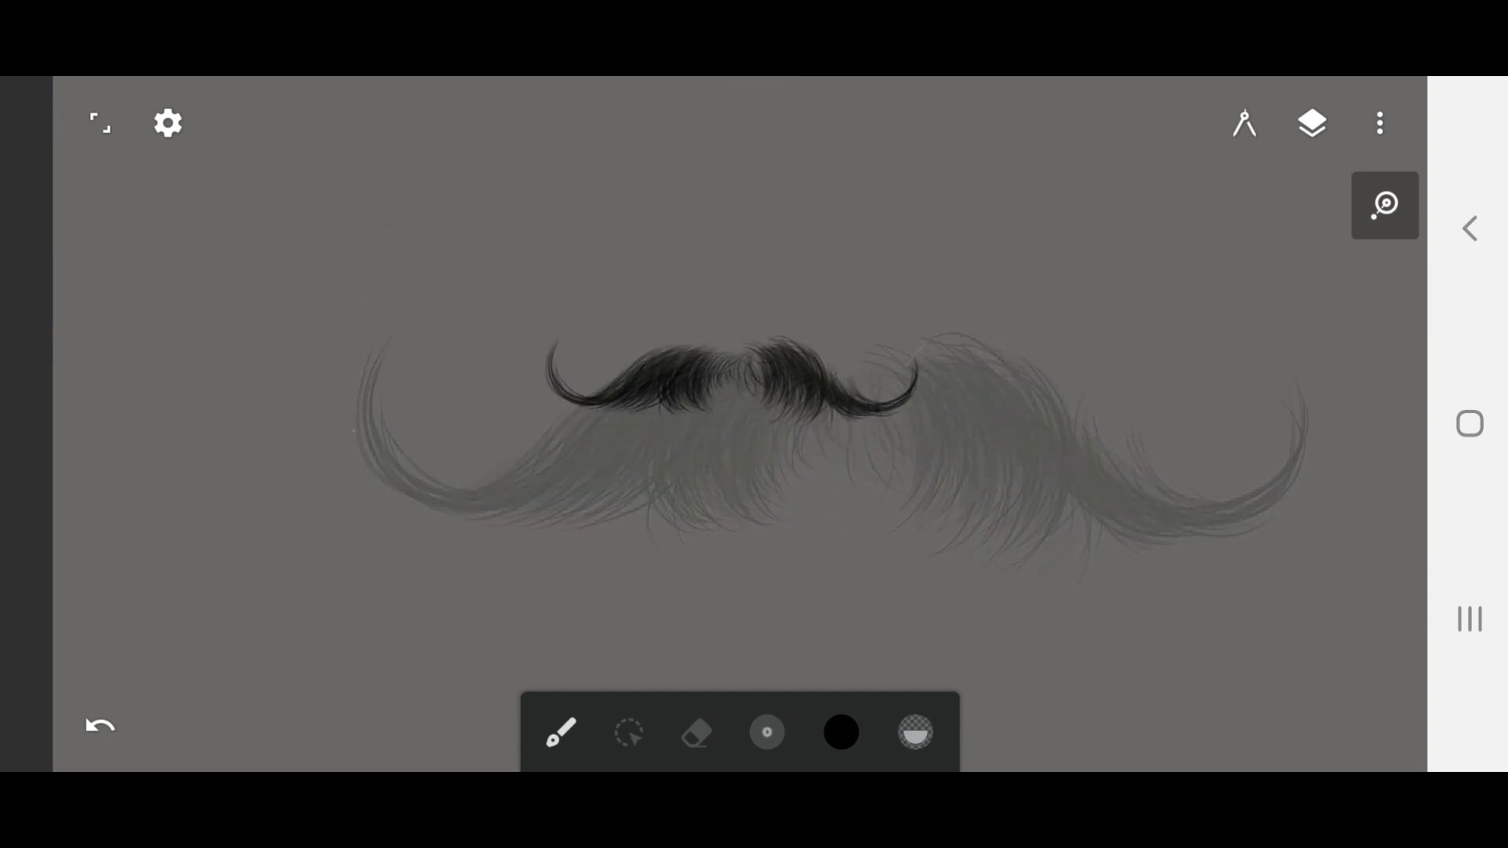
{"action": "left_click", "coordinate": [1310, 122]}
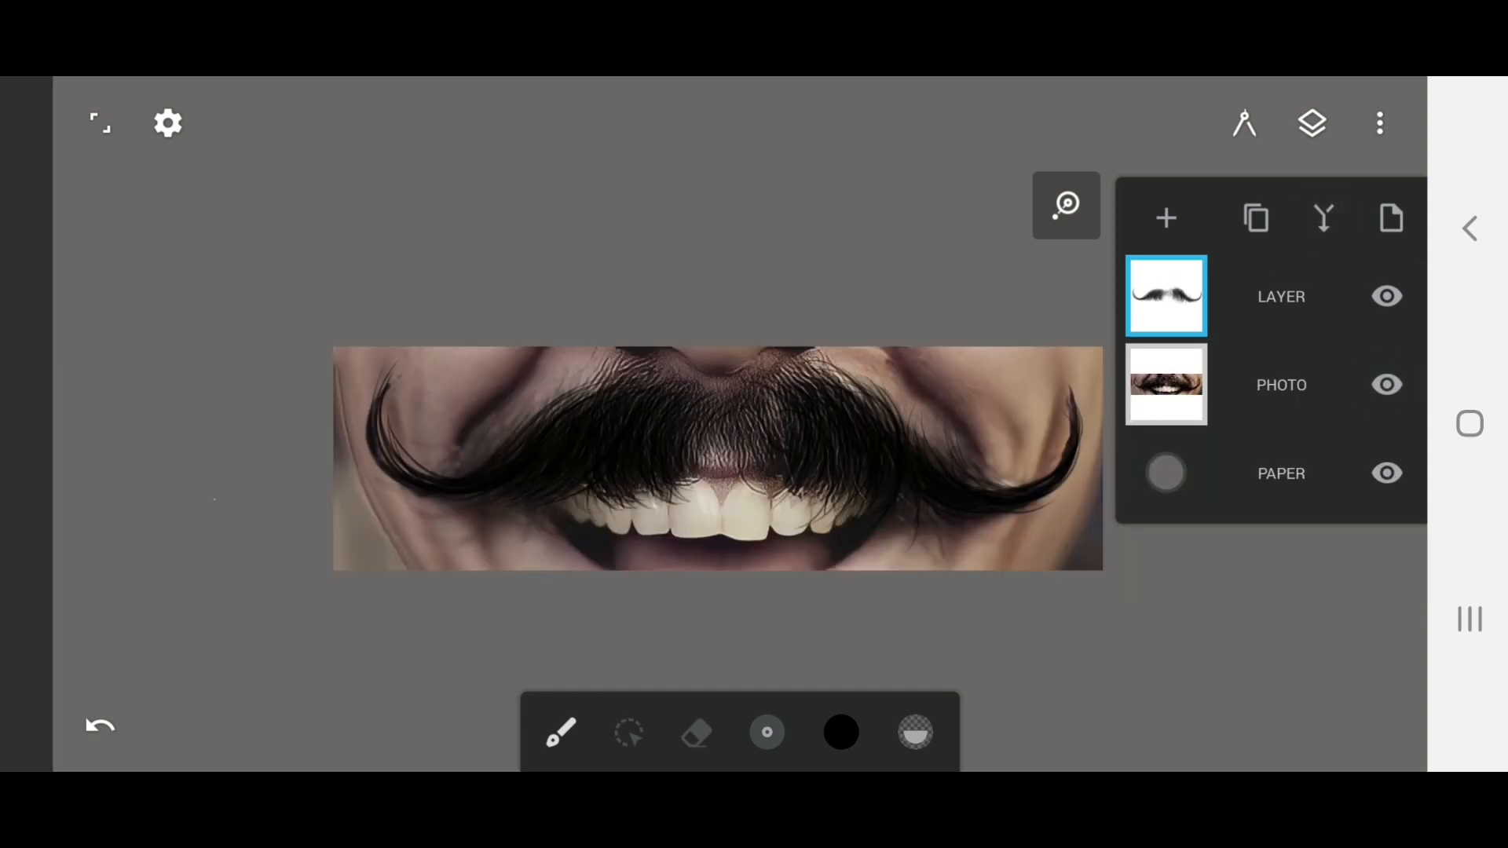
- Compare the drawing with PHOTO, then hide the photo and set a brown highlight colour
{"action": "left_click", "coordinate": [1385, 295]}
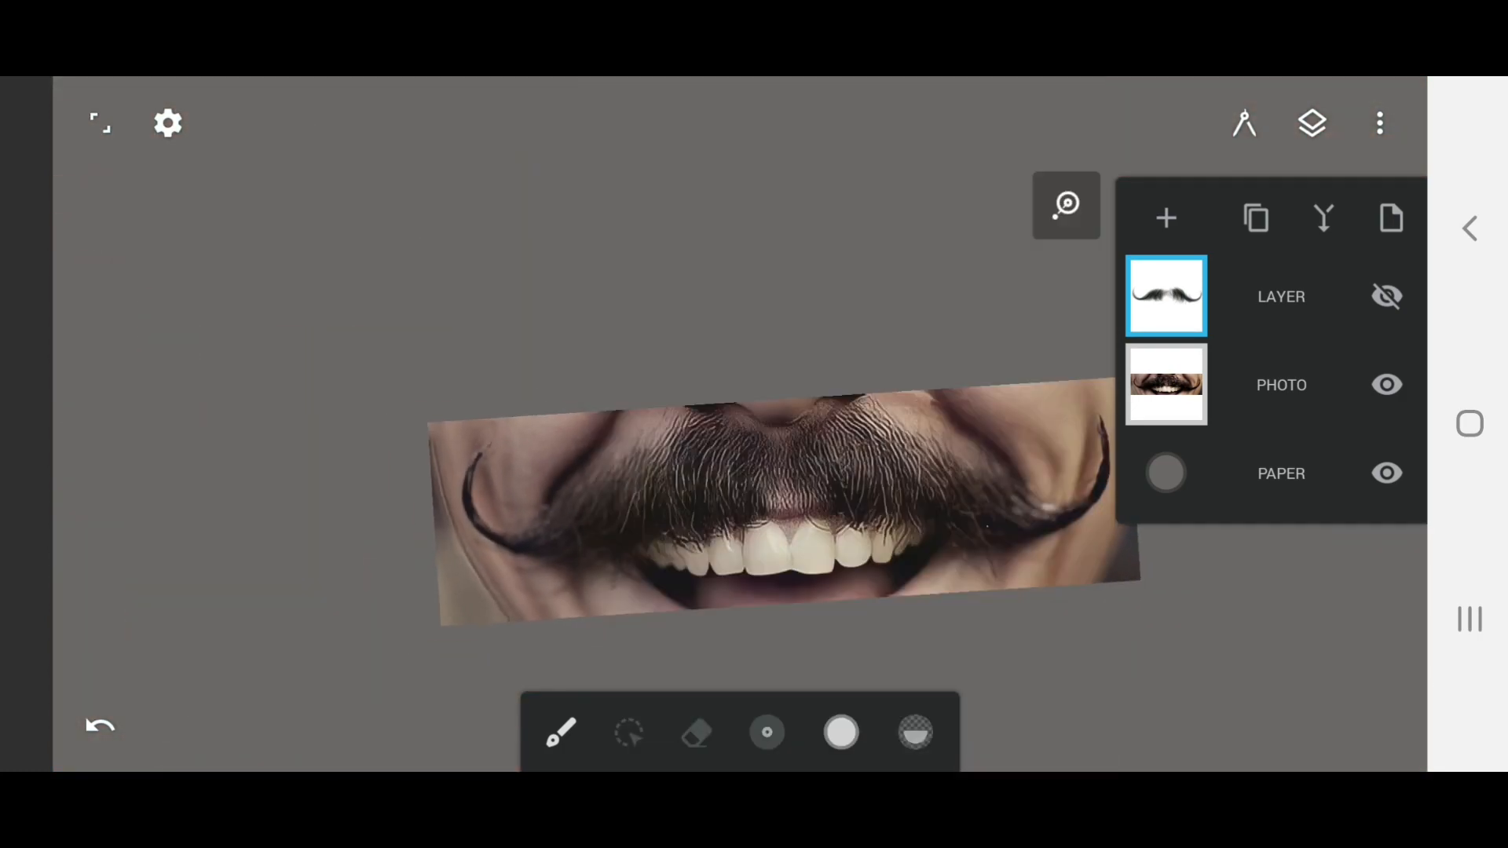
{"action": "left_click", "coordinate": [1165, 218]}
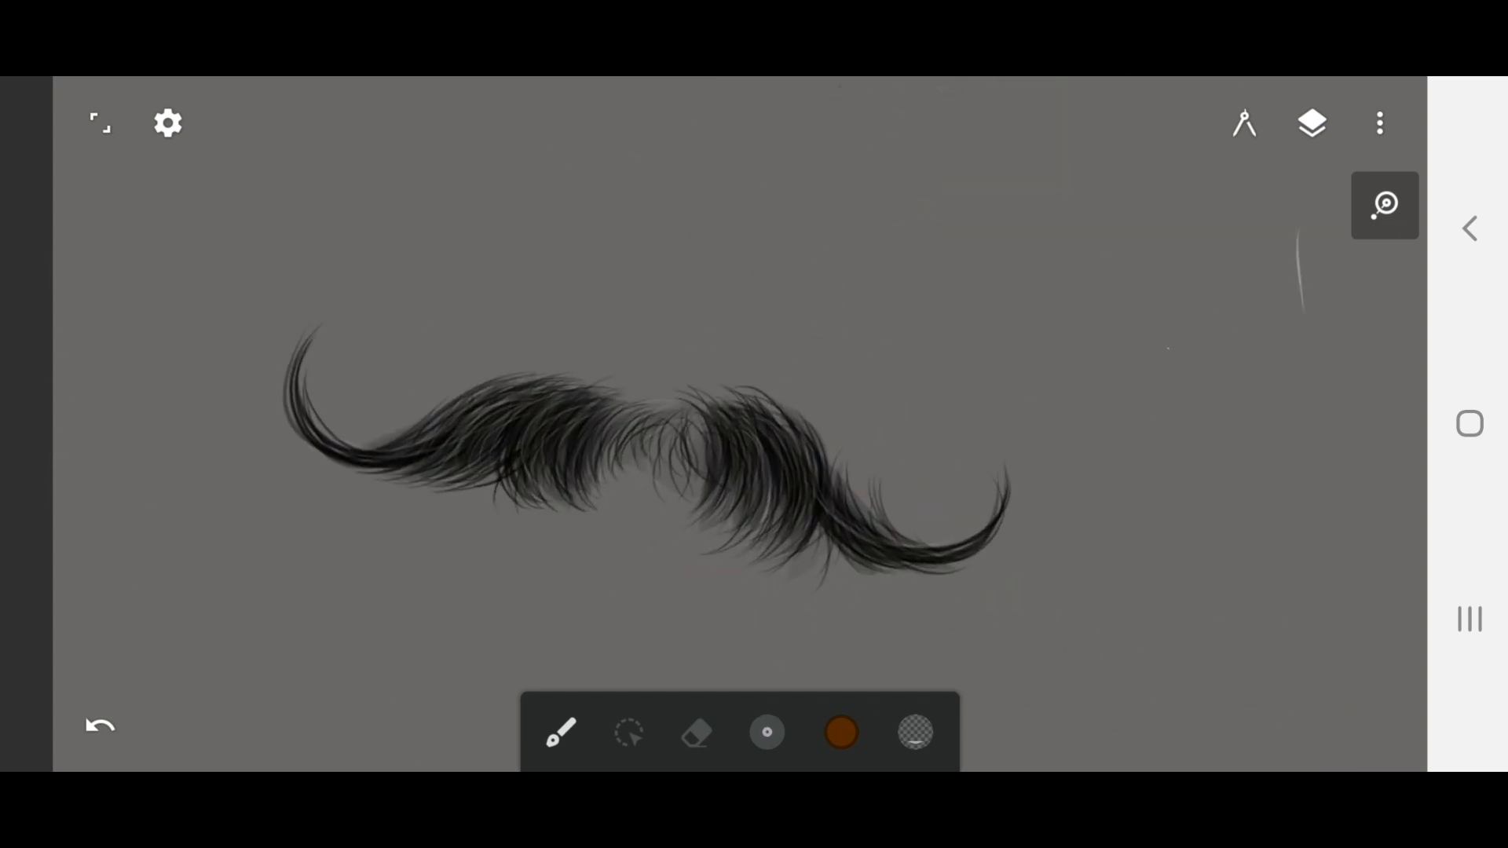
- Add faint brown hair strokes along the mustache tips and edges
{"action": "left_click", "coordinate": [1311, 123]}
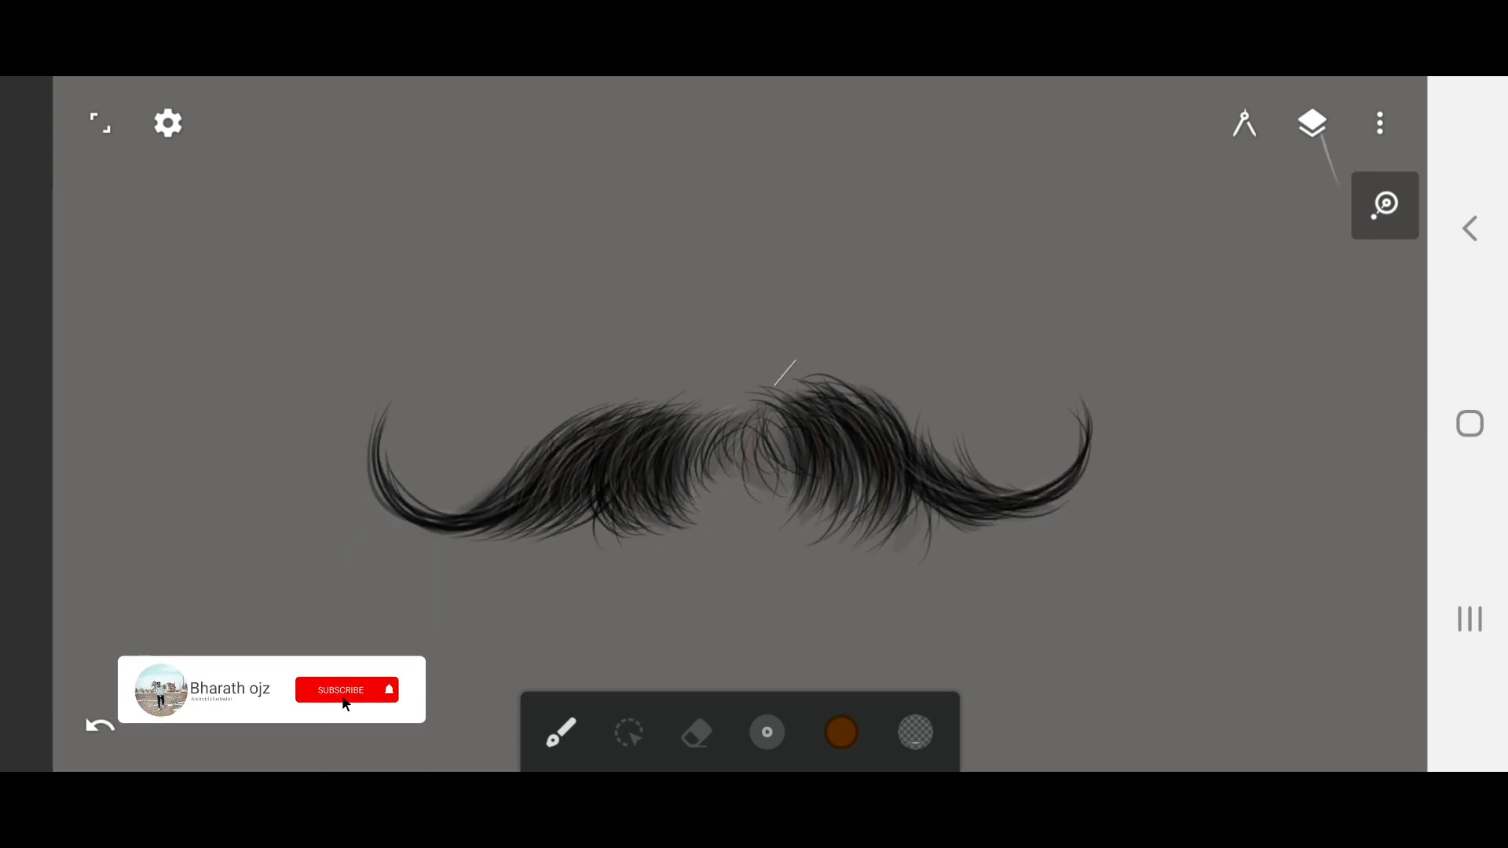
{"action": "left_click", "coordinate": [340, 689]}
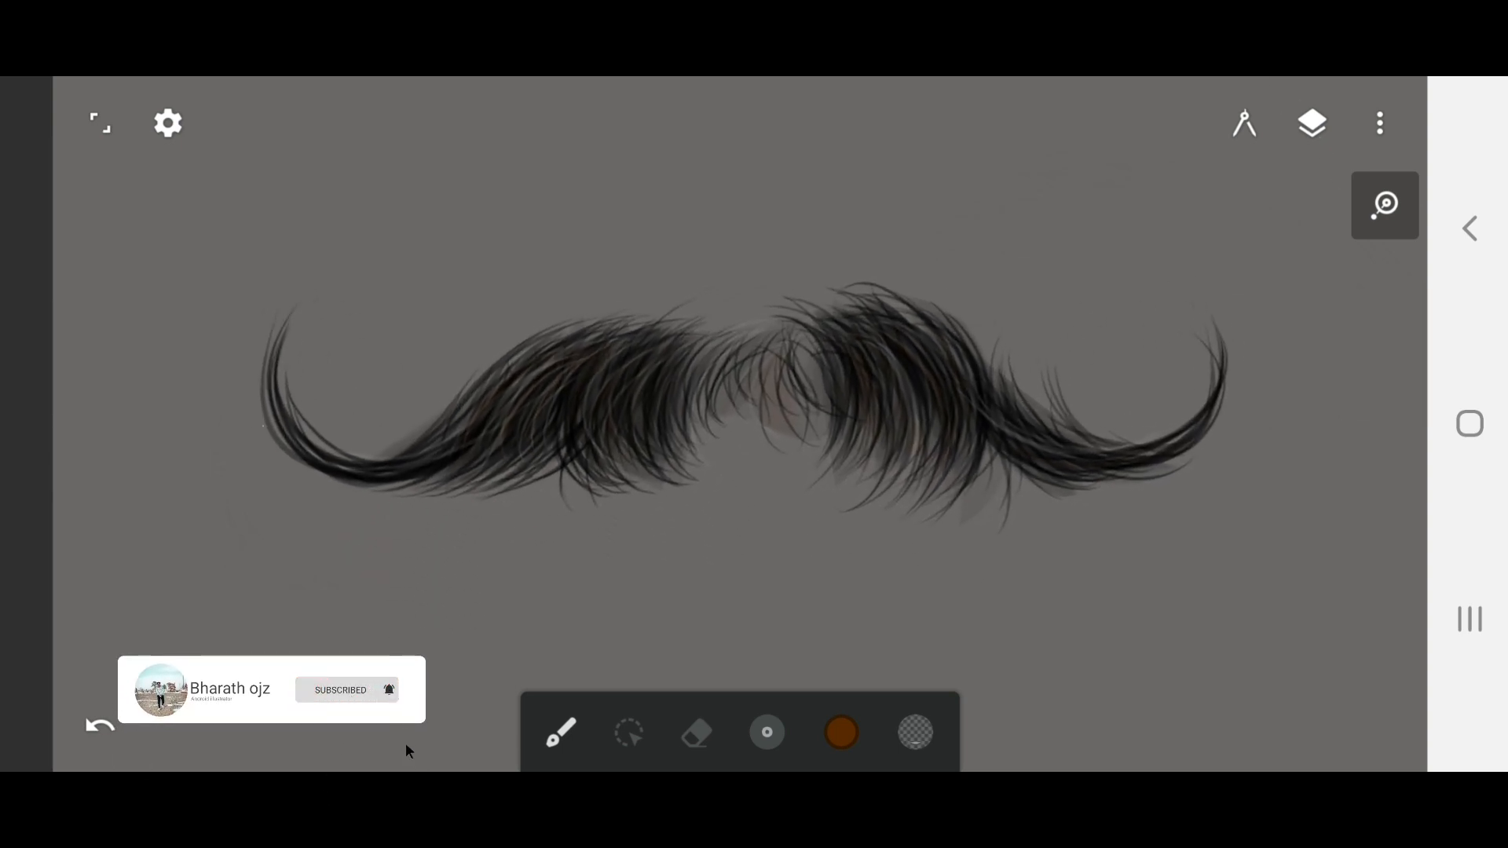